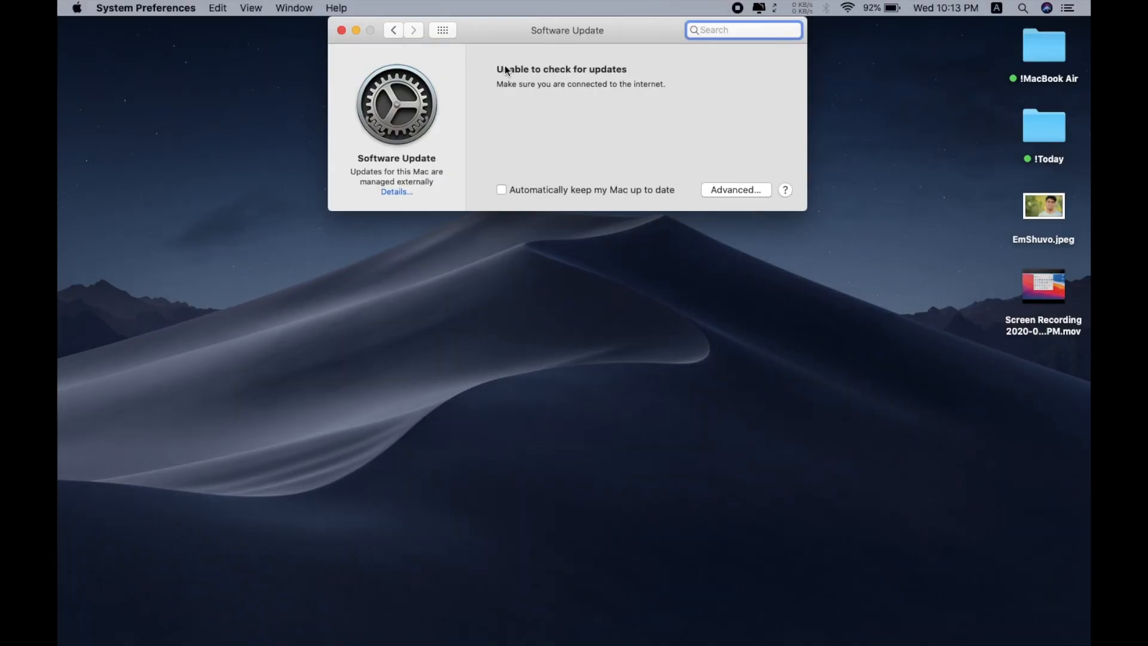
- Restore the default software update settings via Details…, authorising with the administrator password
left_click(396, 191)
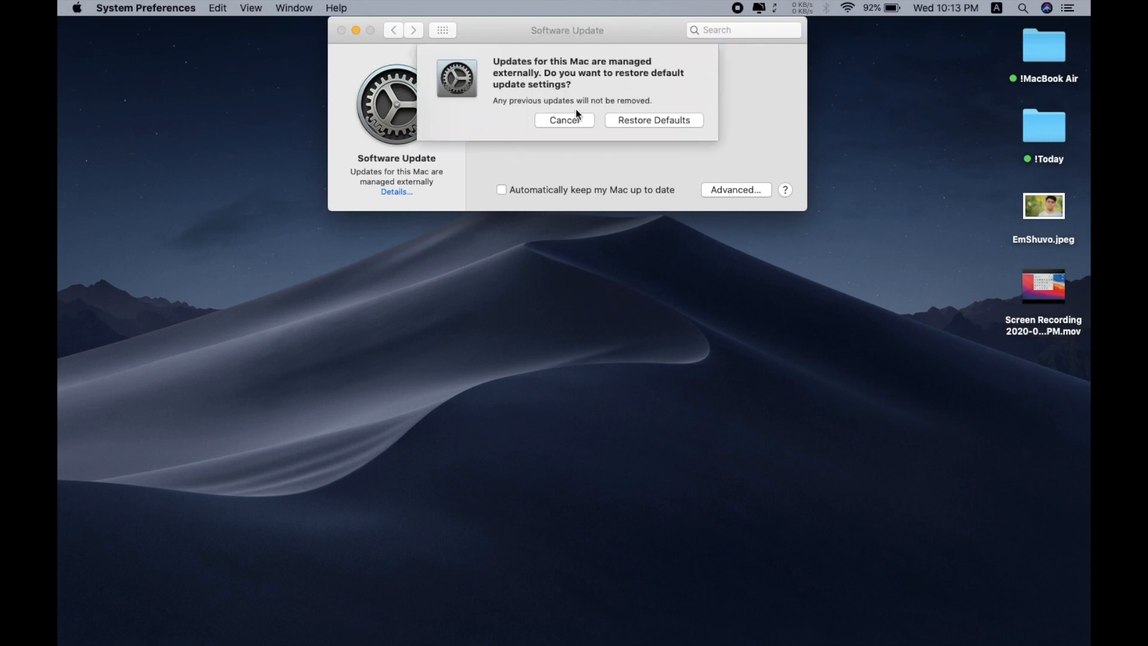
left_click(563, 120)
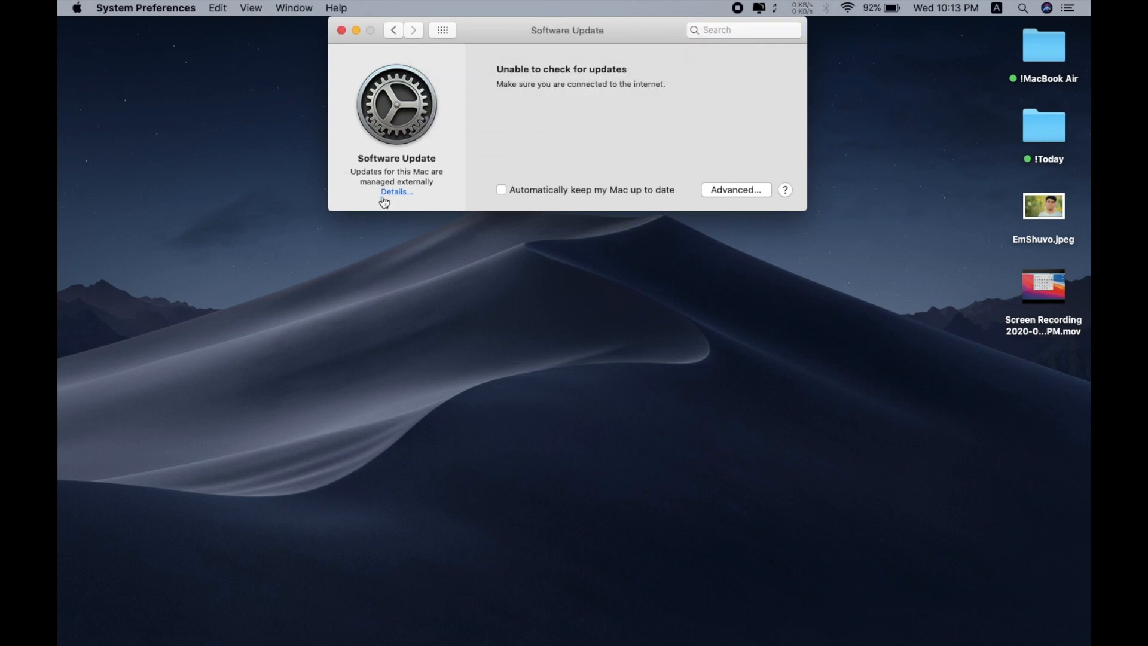
mouse_move(427, 197)
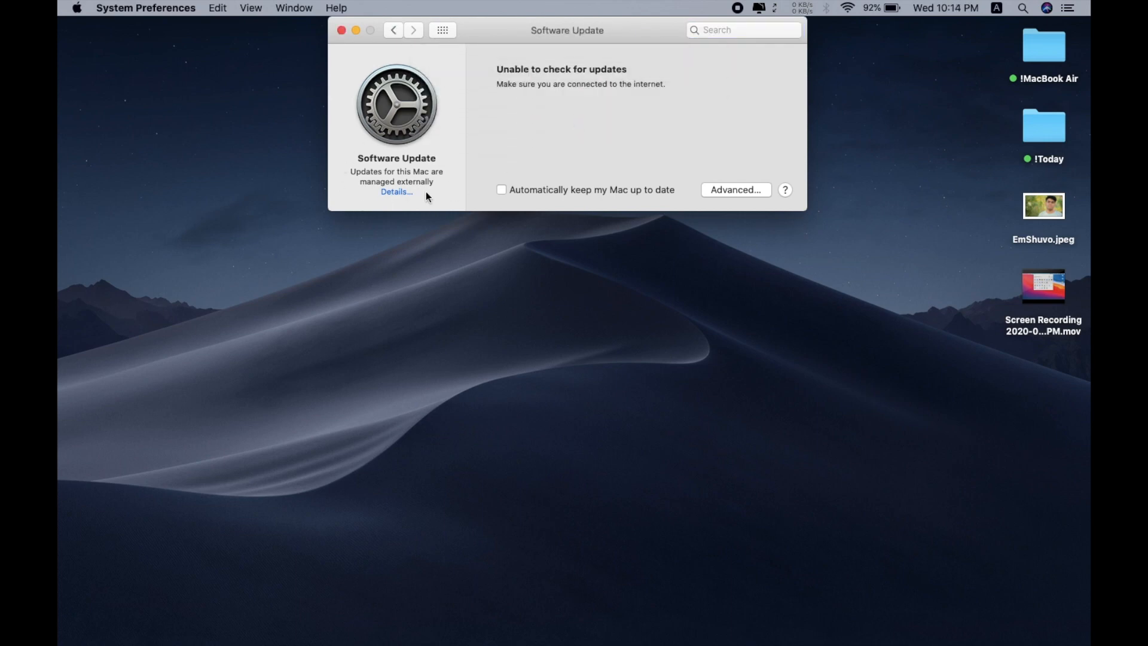
left_click(395, 192)
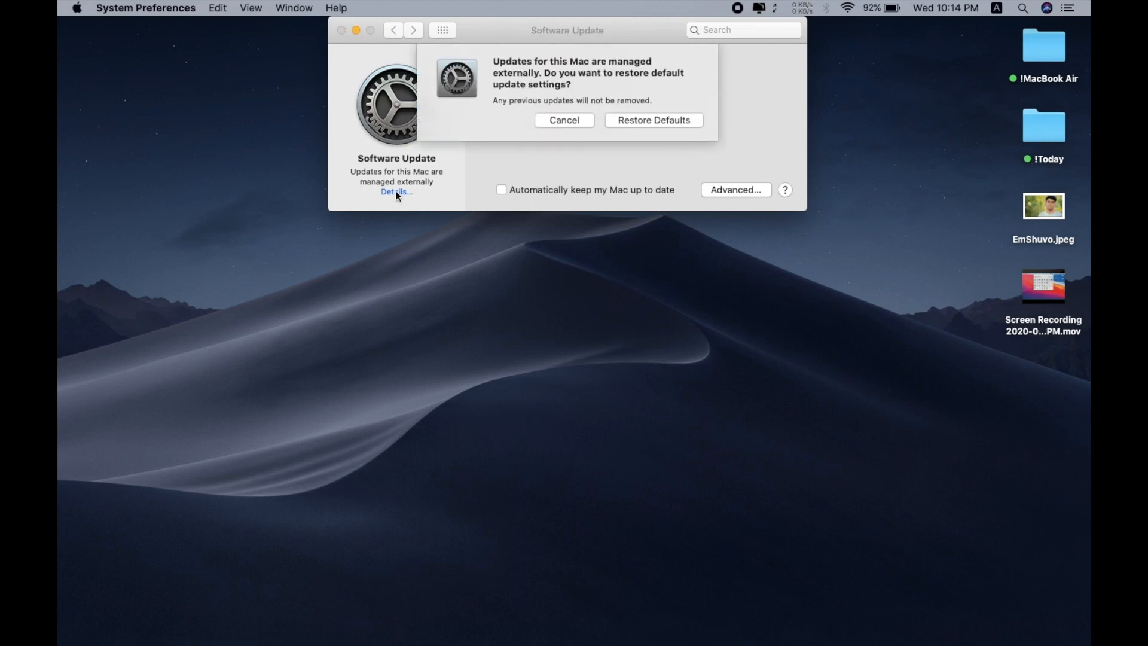
left_click(652, 120)
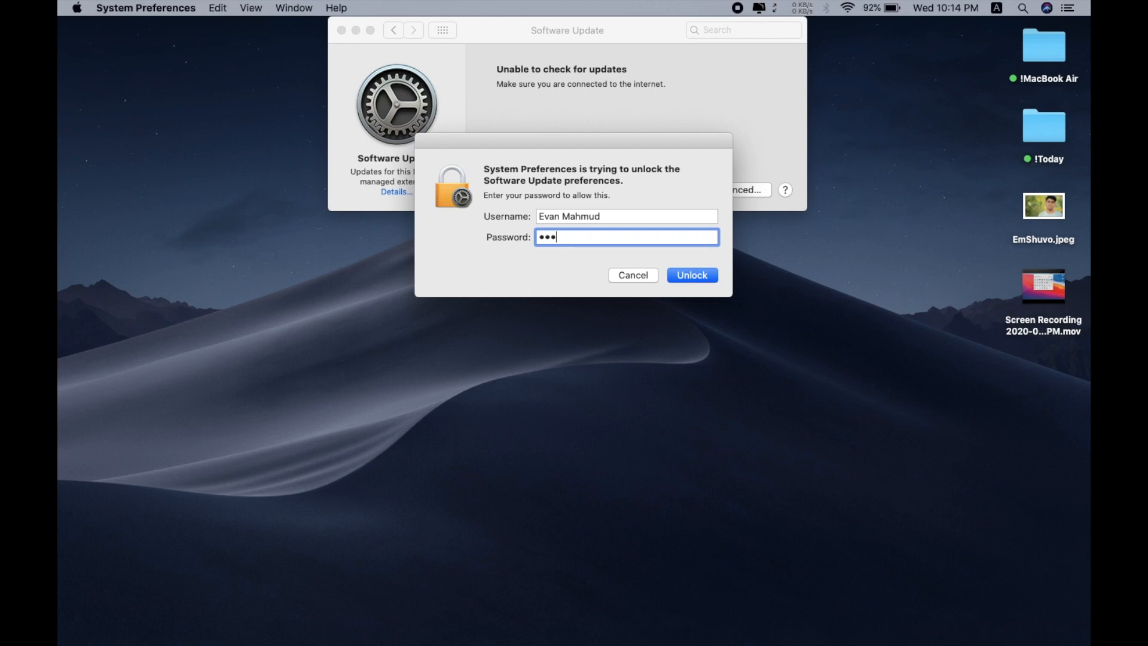
left_click(690, 274)
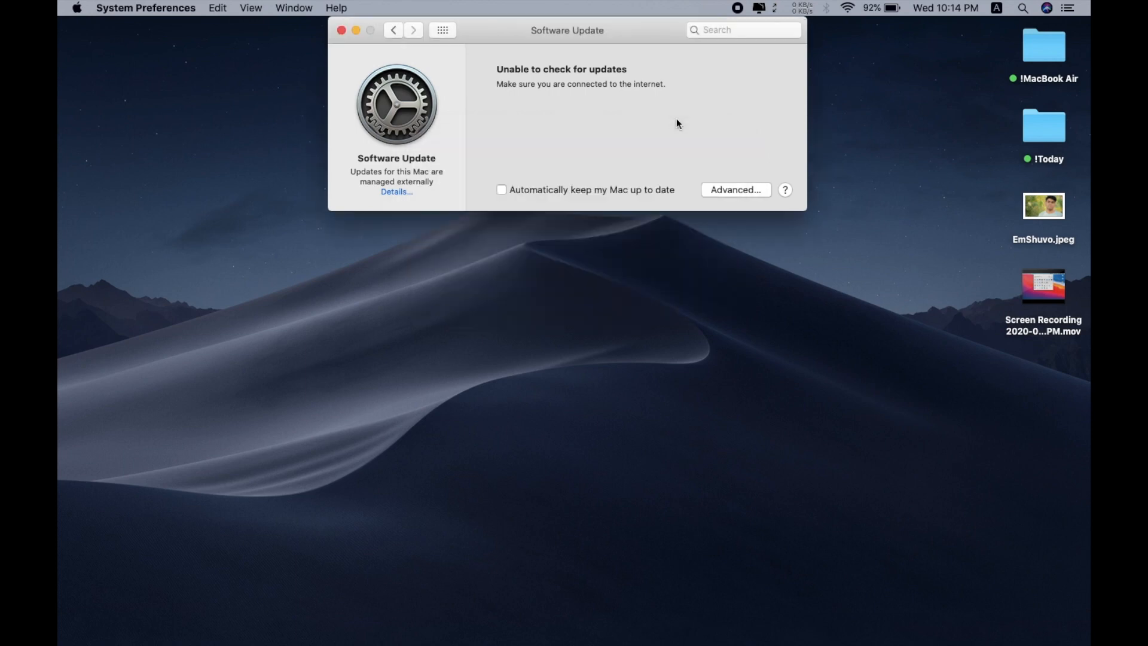
mouse_move(503, 176)
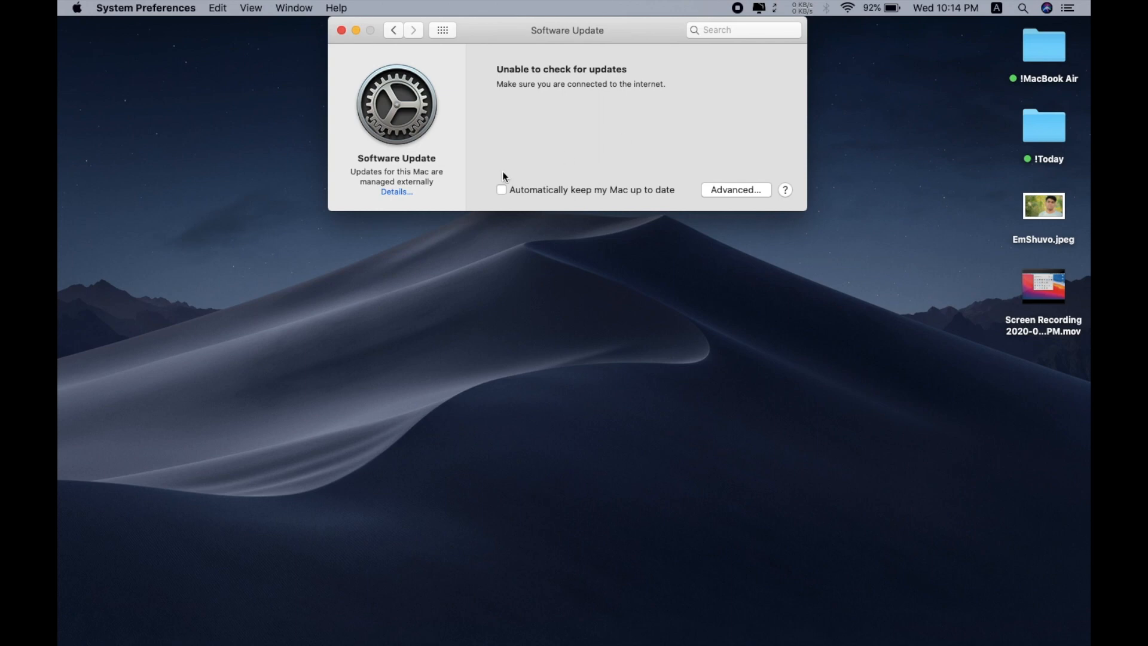
- Restart the Mac from the Apple menu and return to the Finder desktop
left_click(395, 192)
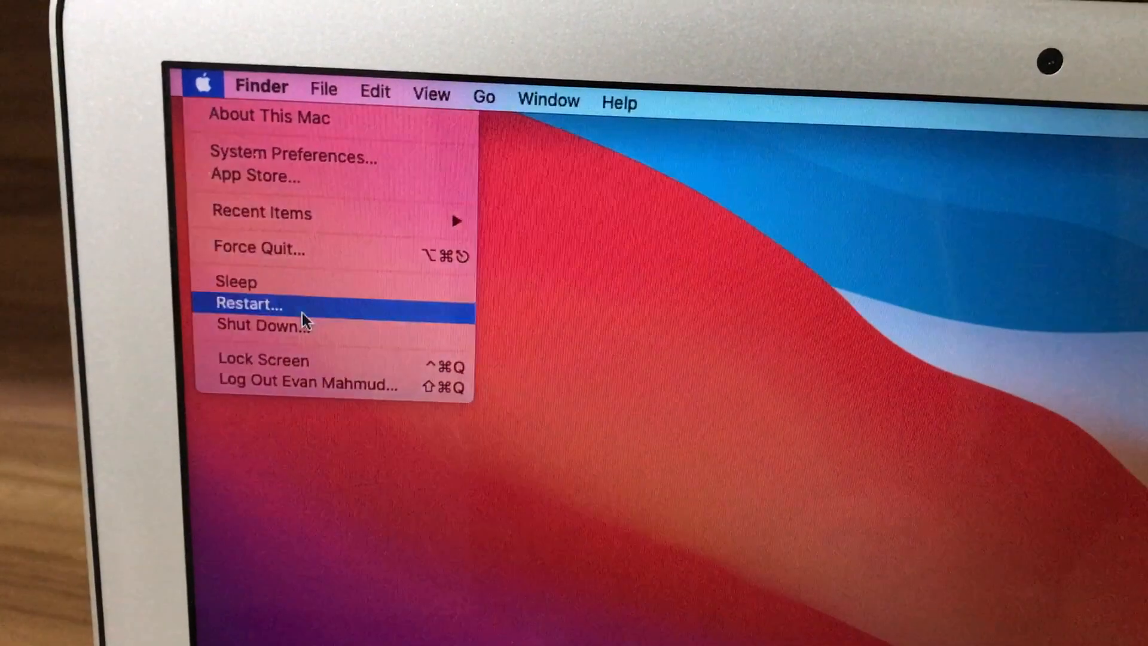
left_click(248, 304)
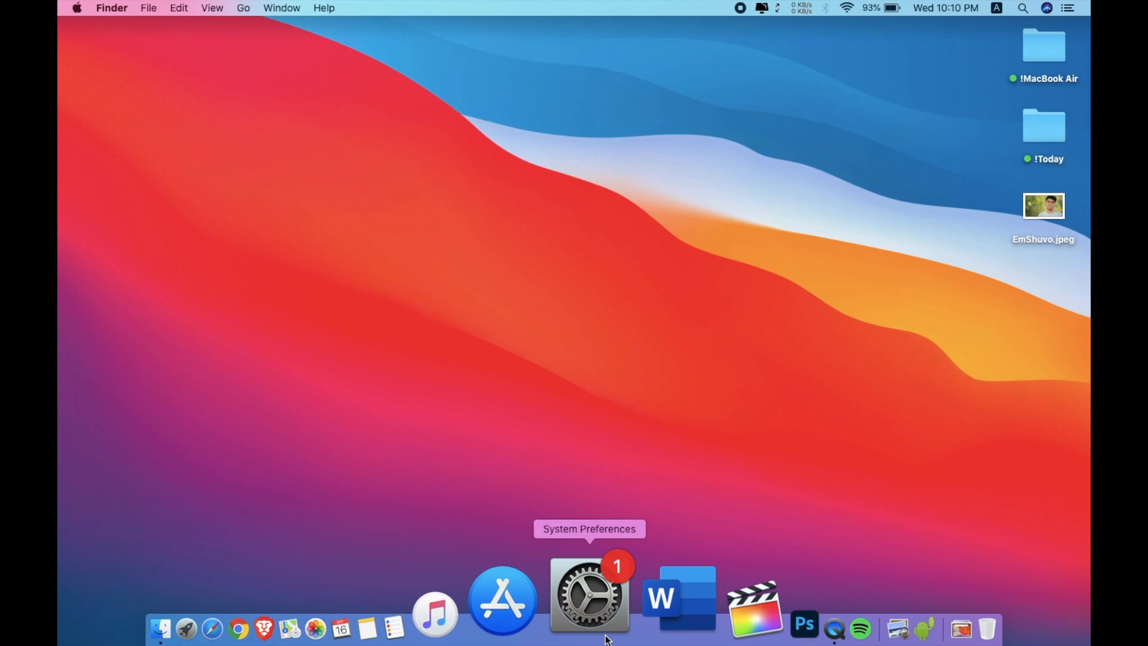
- Reopen Software Update from System Preferences to see the macOS Big Sur 11.0 upgrade offer
left_click(588, 594)
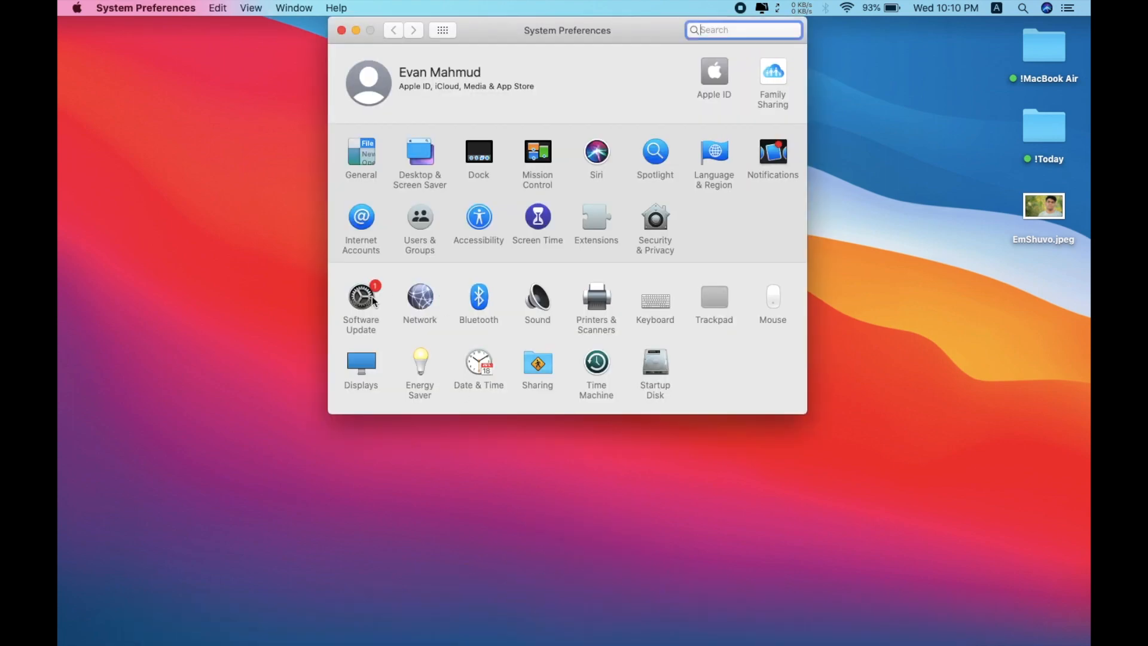
left_click(360, 297)
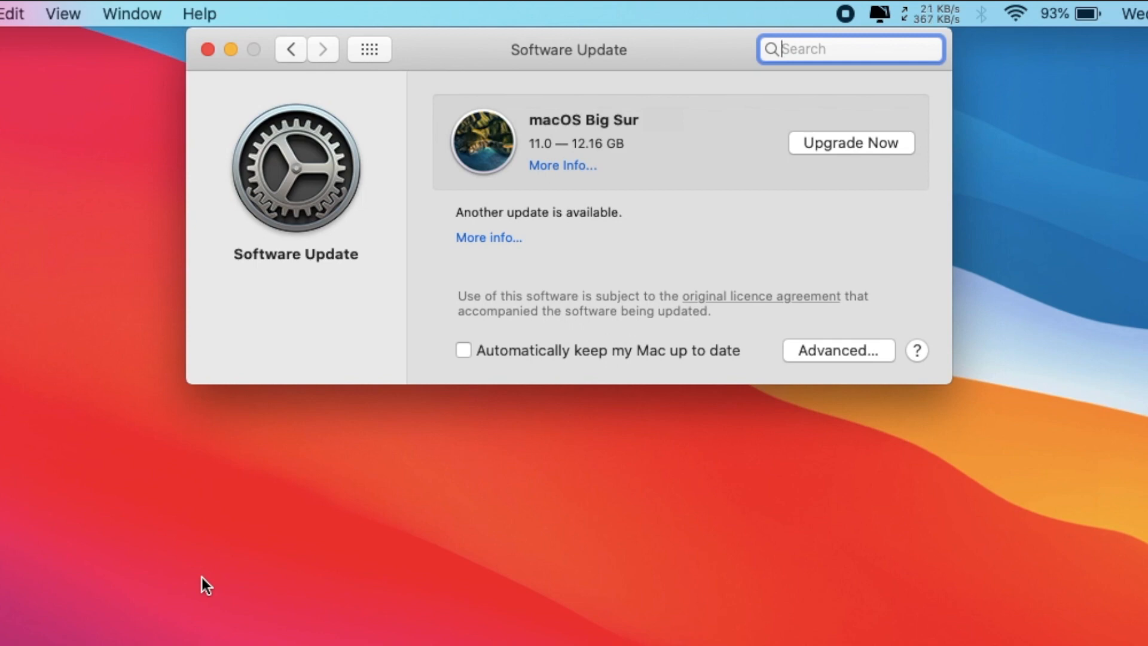
mouse_move(638, 231)
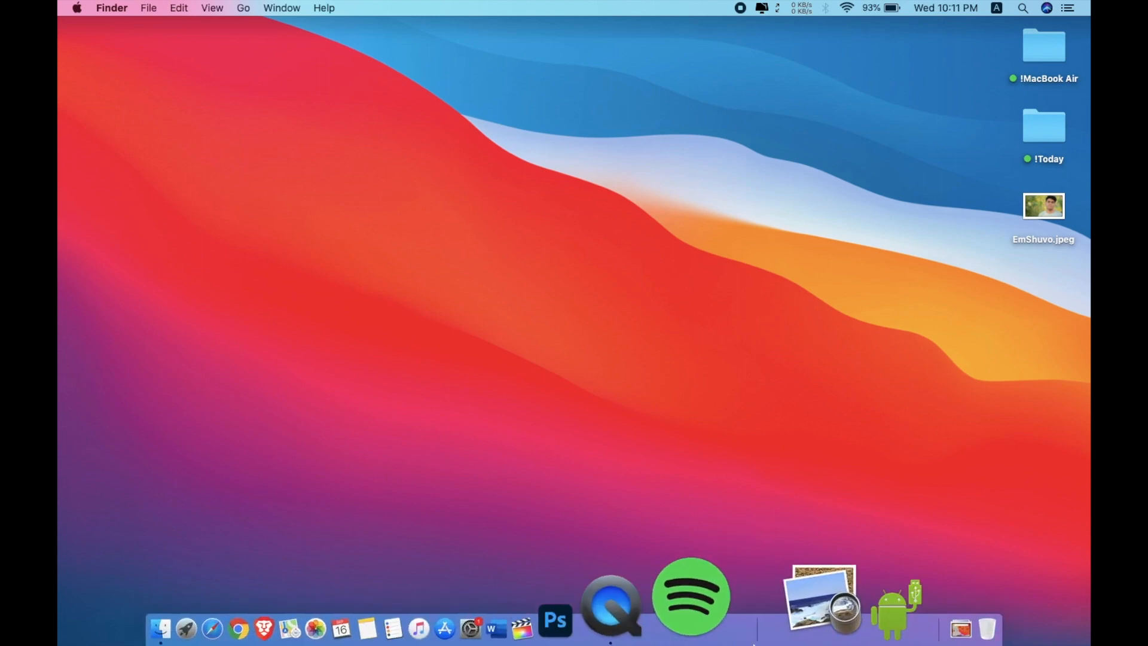
- Show the Dock context menu for Word with its Force Quit option
right_click(636, 573)
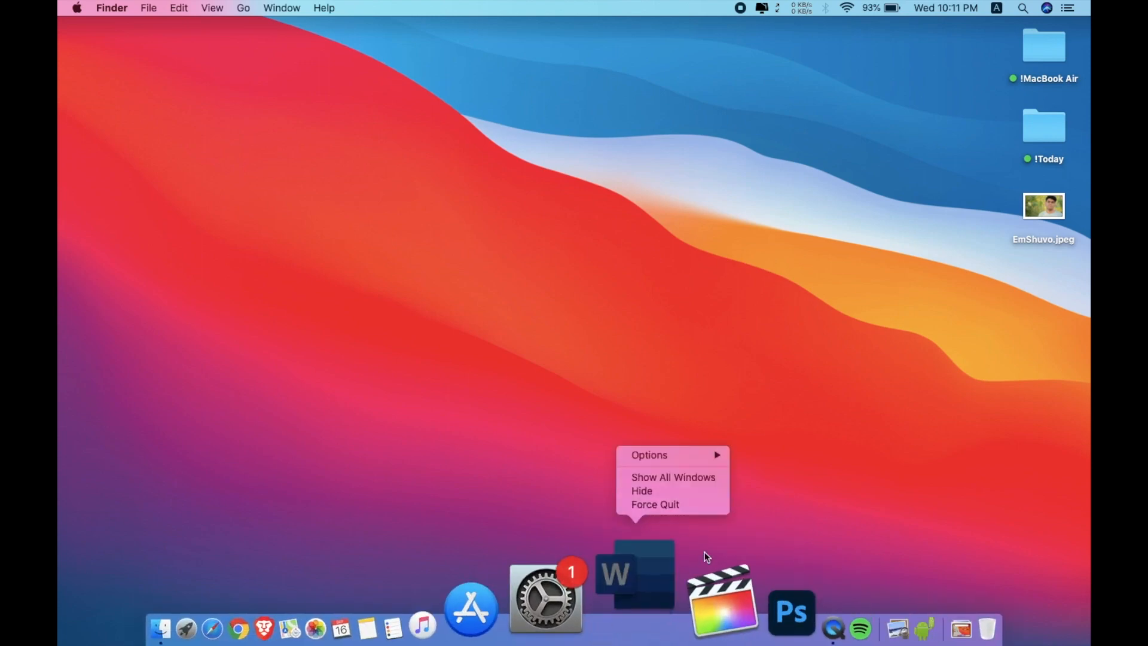